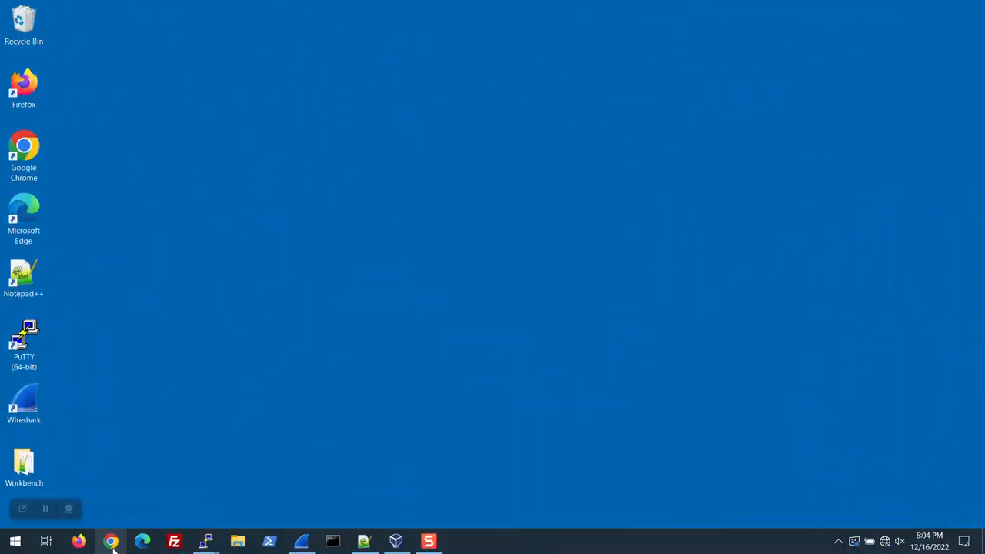
- Join the laptop to the secured CiscoBusiness-Setup Wi-Fi network with its security key
left_click(885, 541)
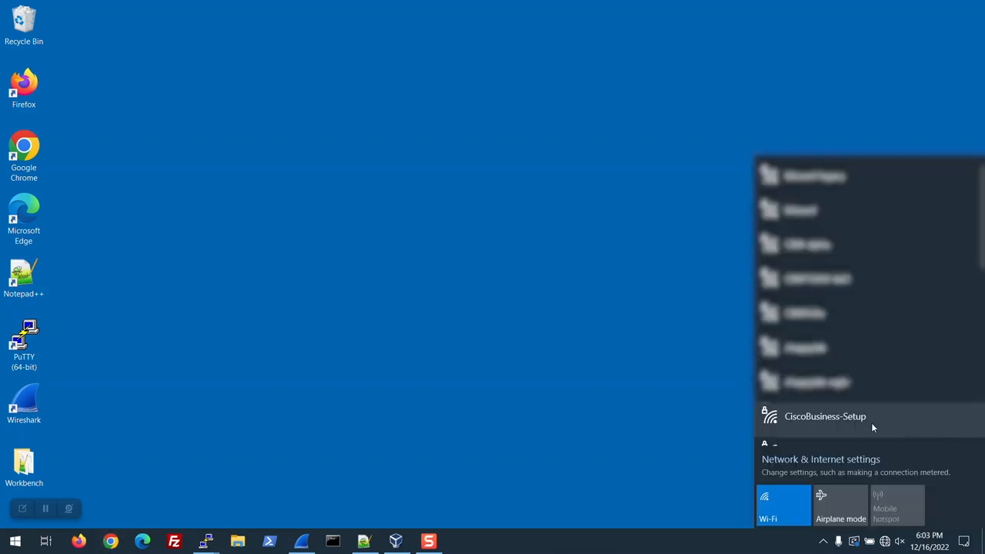
left_click(824, 415)
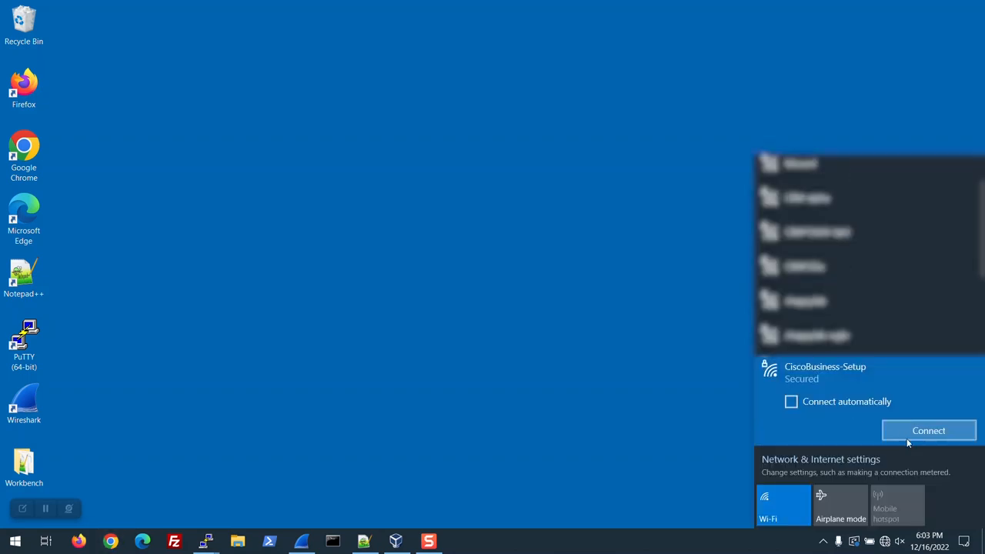
left_click(928, 431)
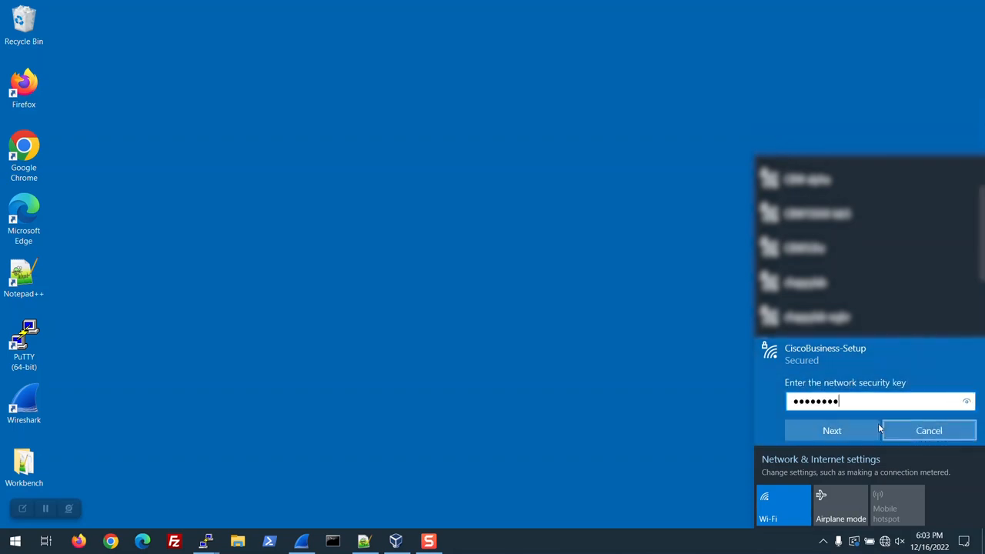
left_click(831, 431)
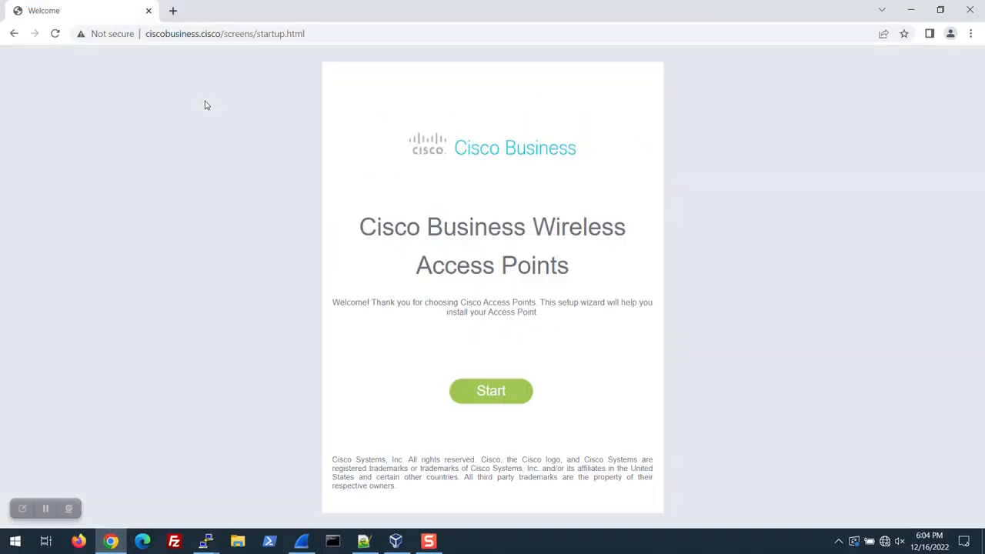
- Create the admin account CBWadmin with its password and continue to primary AP setup
left_click(491, 391)
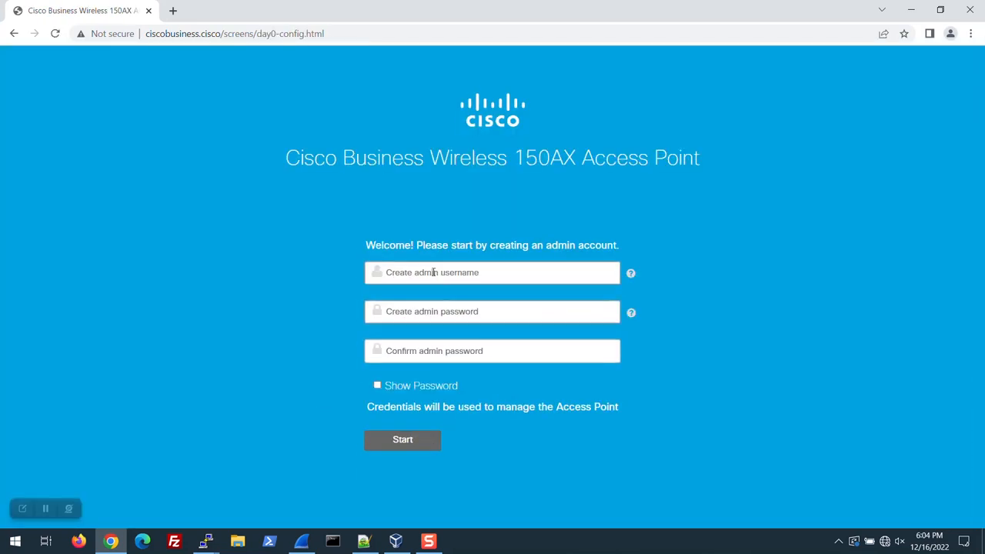
left_click(492, 272)
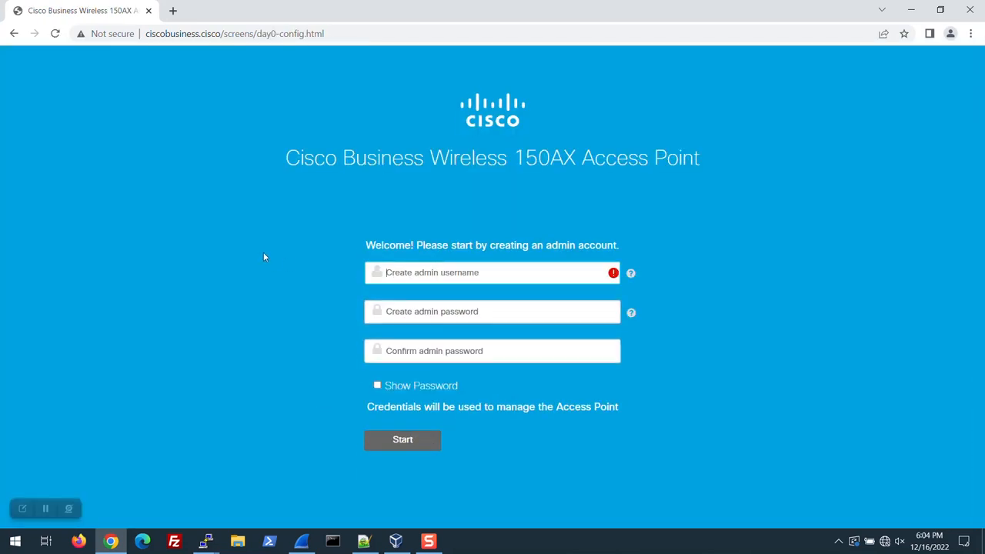
type("C")
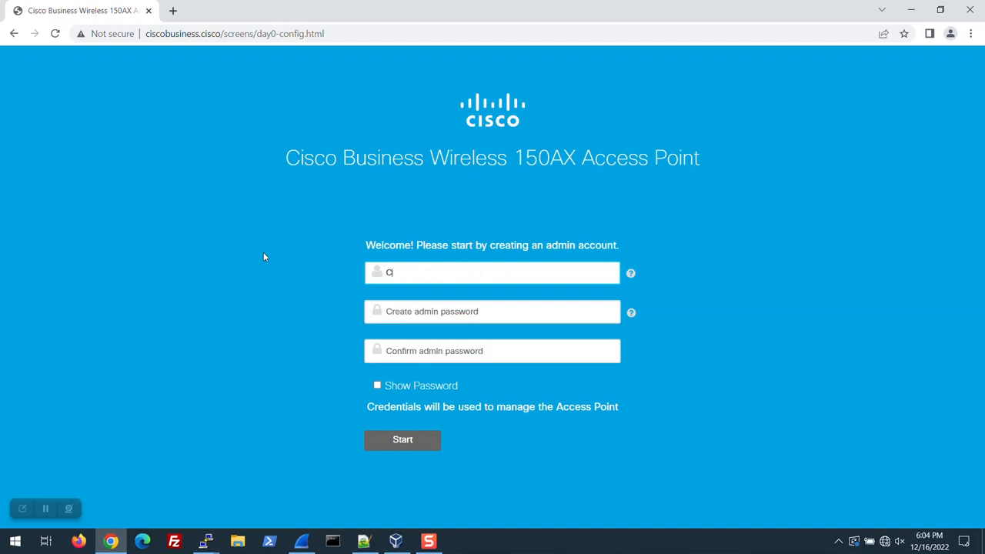
type("CBWadmin")
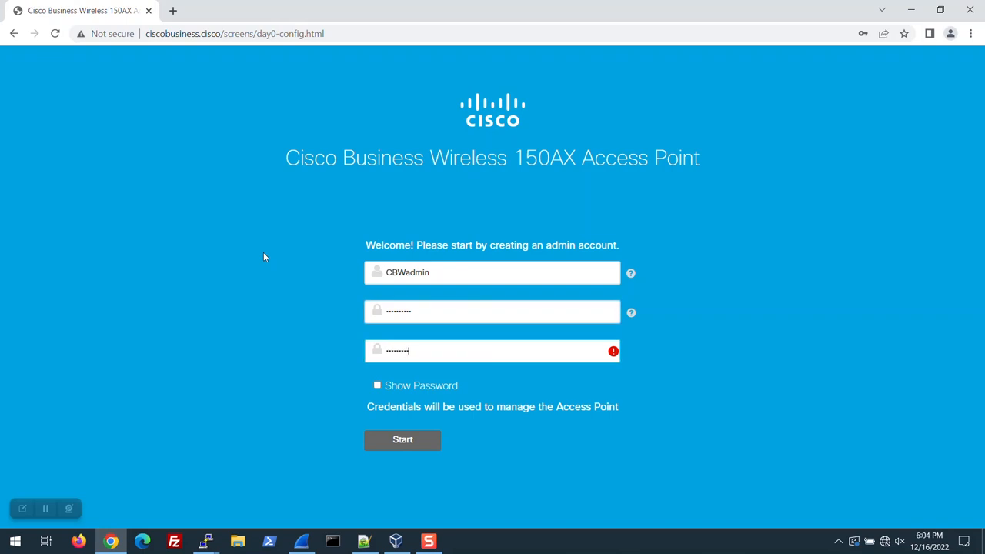
left_click(403, 440)
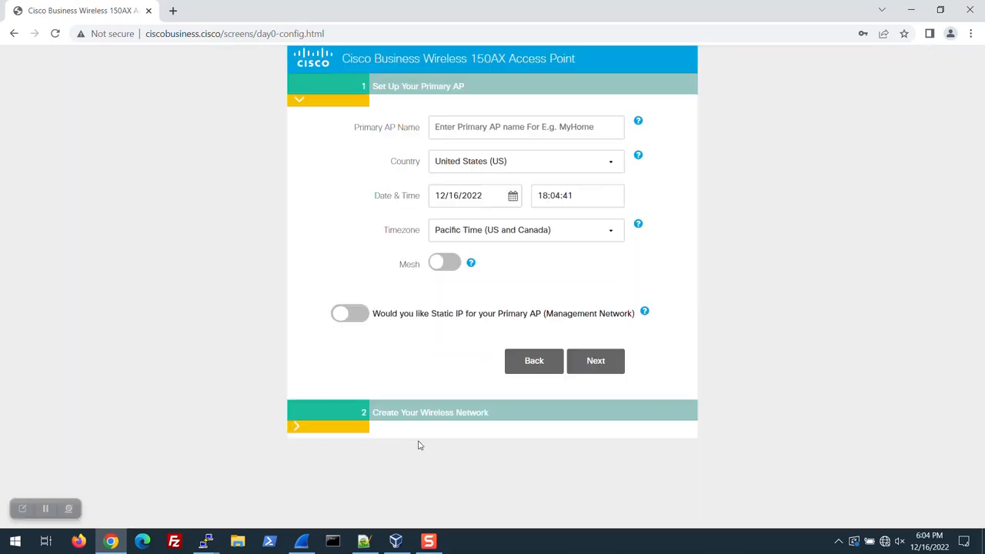
- Name the primary AP CBWprimary, enable Mesh, and continue to the wireless network step
left_click(526, 126)
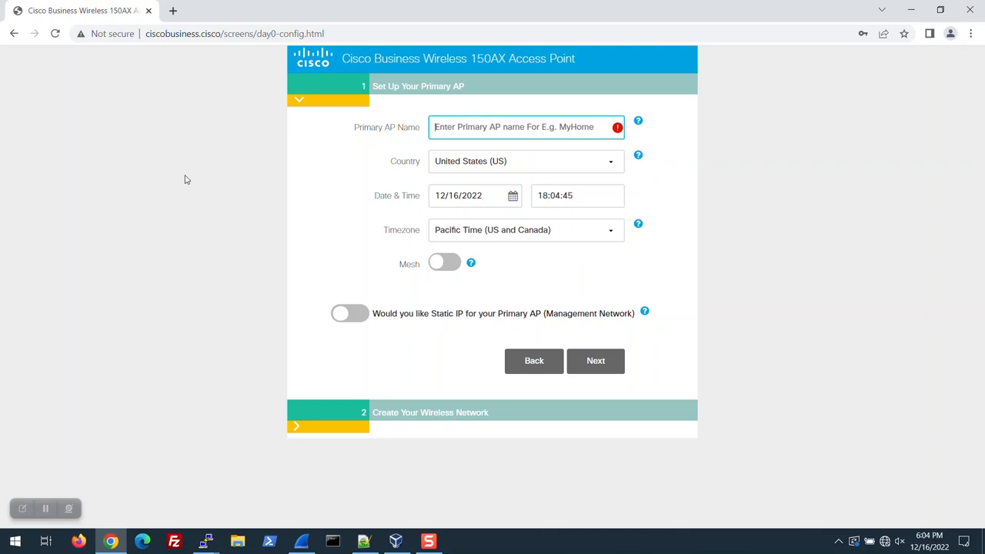
type("CBWprimary")
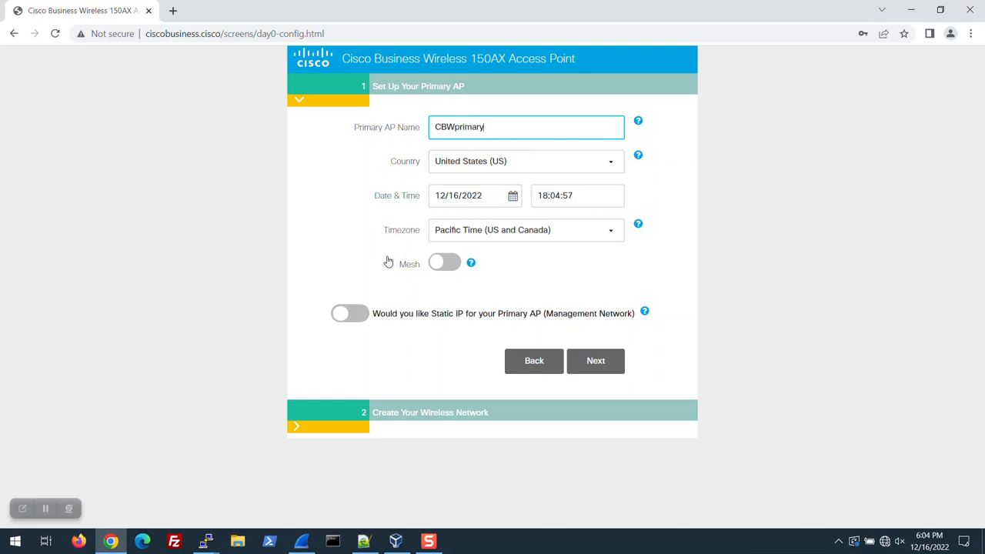
left_click(444, 261)
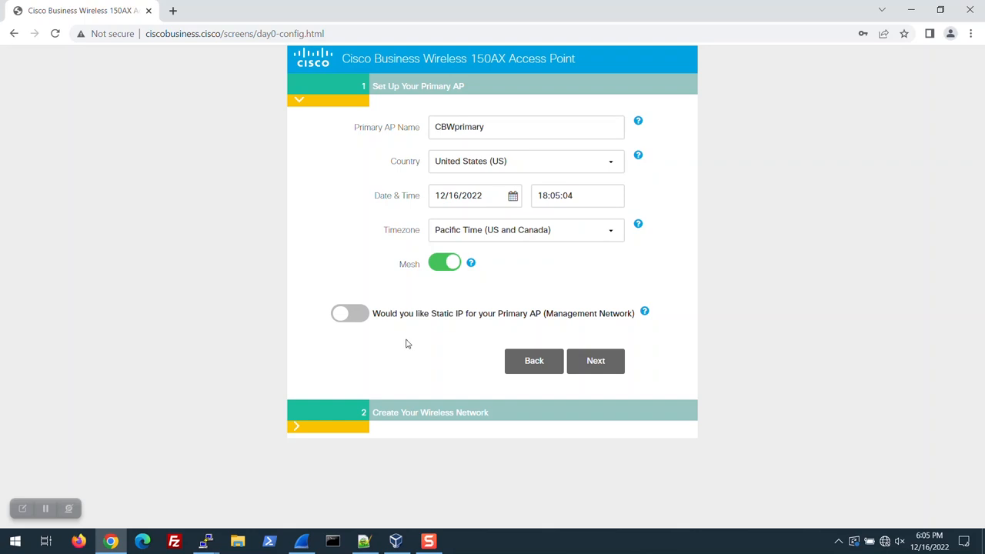
mouse_move(442, 338)
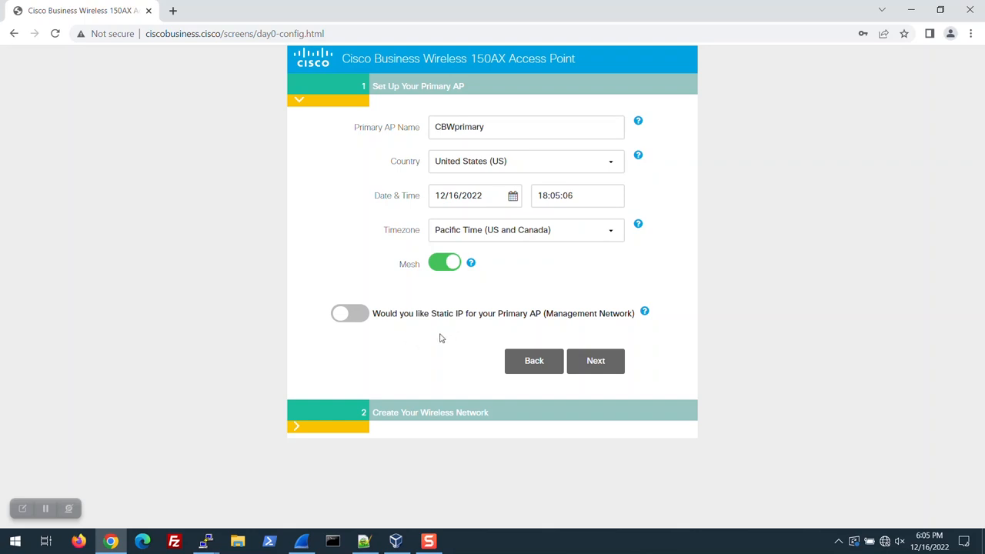
mouse_move(464, 329)
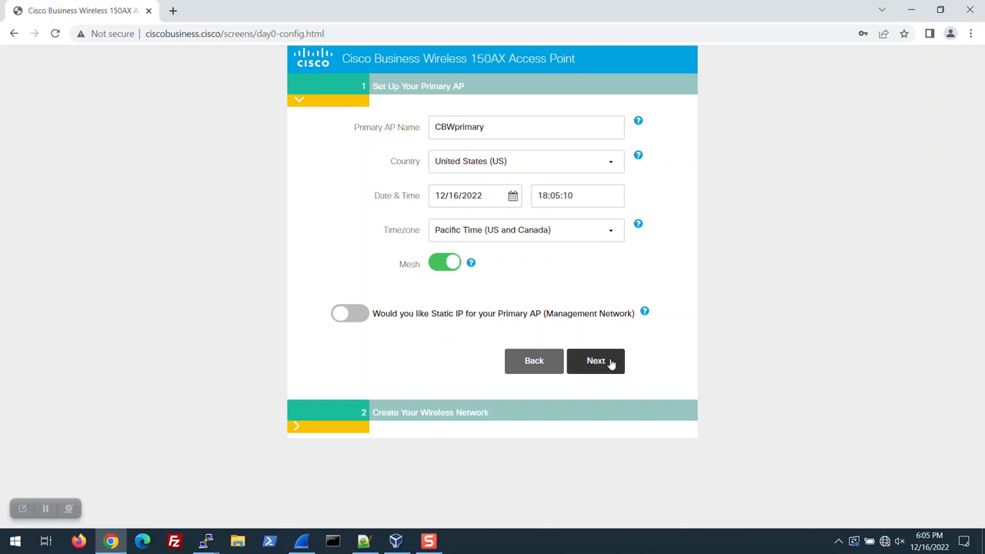
left_click(596, 361)
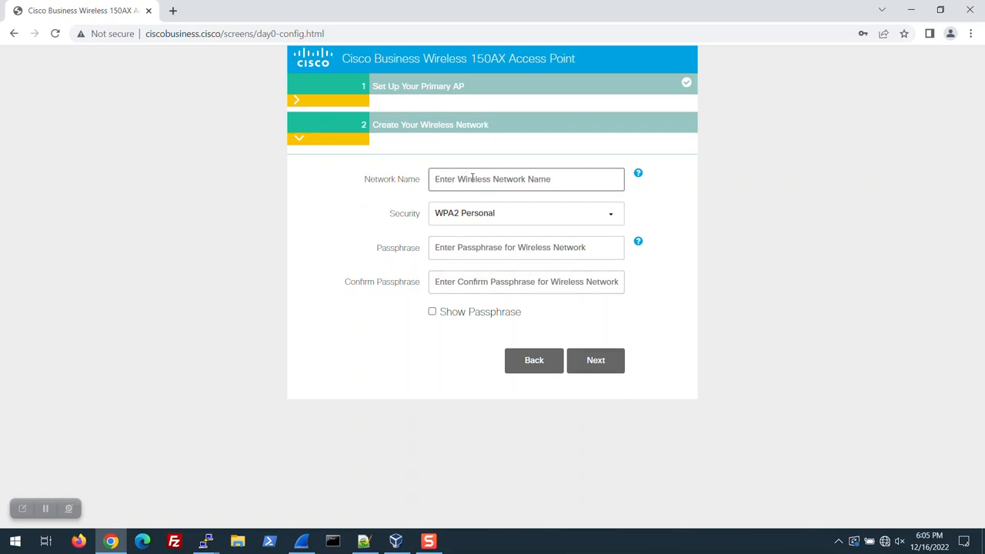
- Define WPA2 Personal network MyCBWnetwork with its passphrase entered and confirmed
left_click(527, 179)
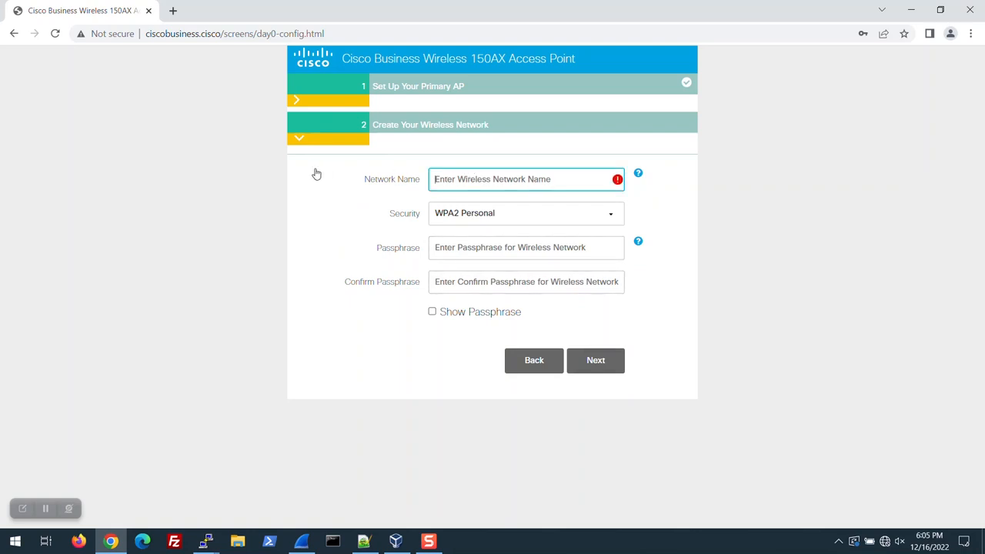
type("MyCBWnetwork")
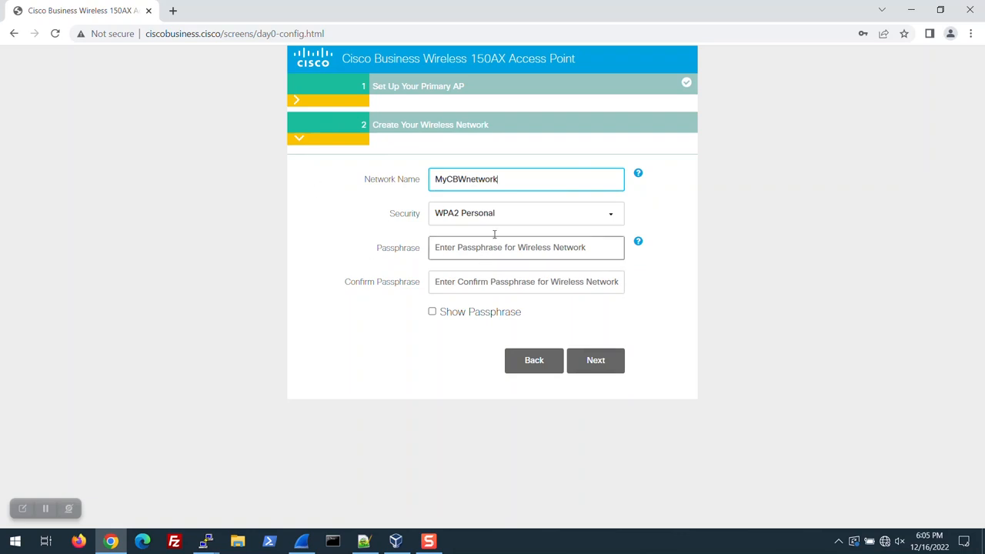
left_click(526, 246)
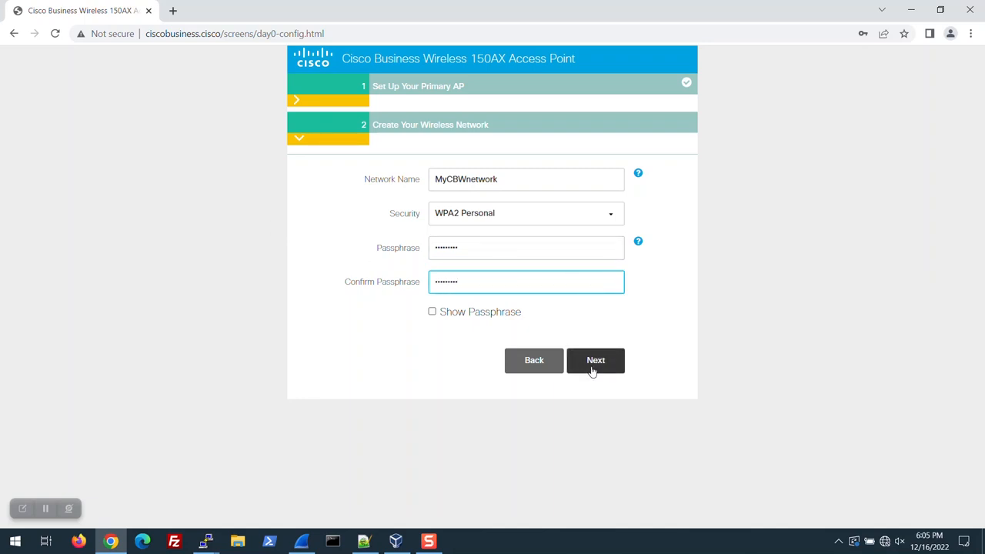
- Apply the summarized configuration and confirm the AP reboot
left_click(595, 360)
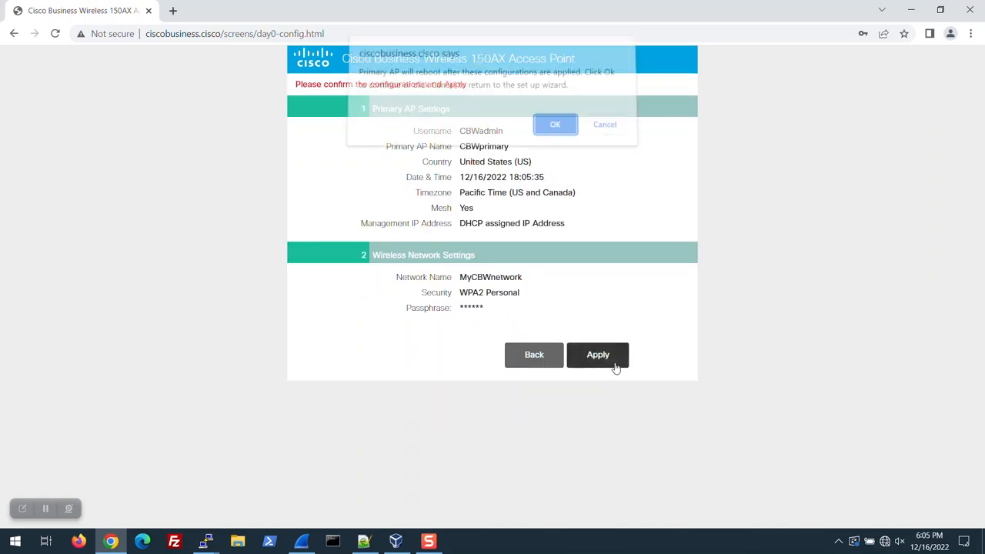
left_click(597, 354)
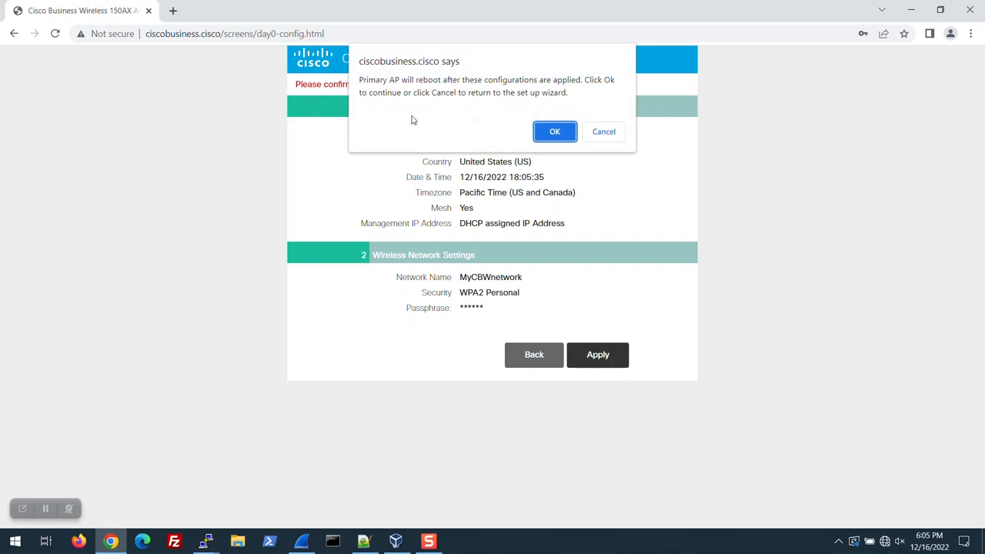
mouse_move(440, 106)
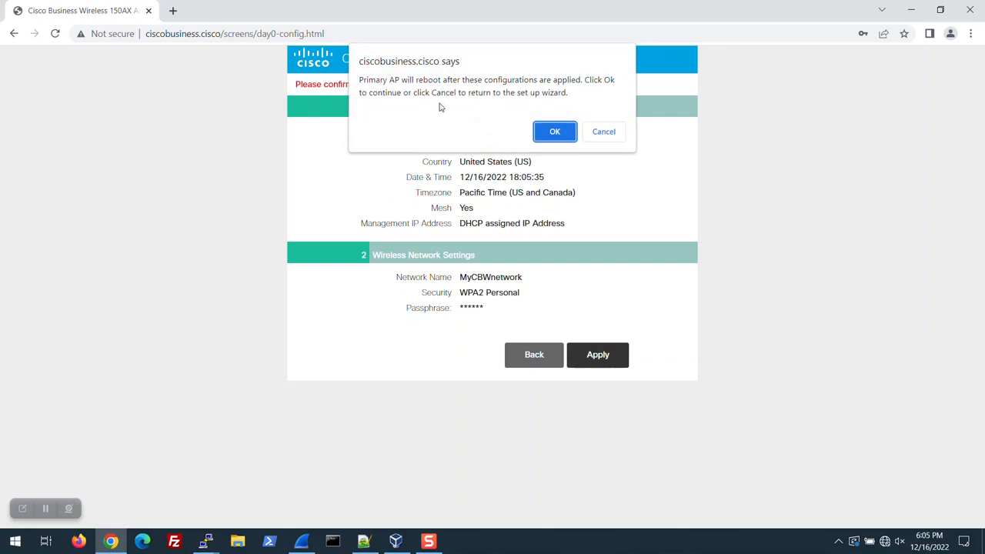
mouse_move(484, 117)
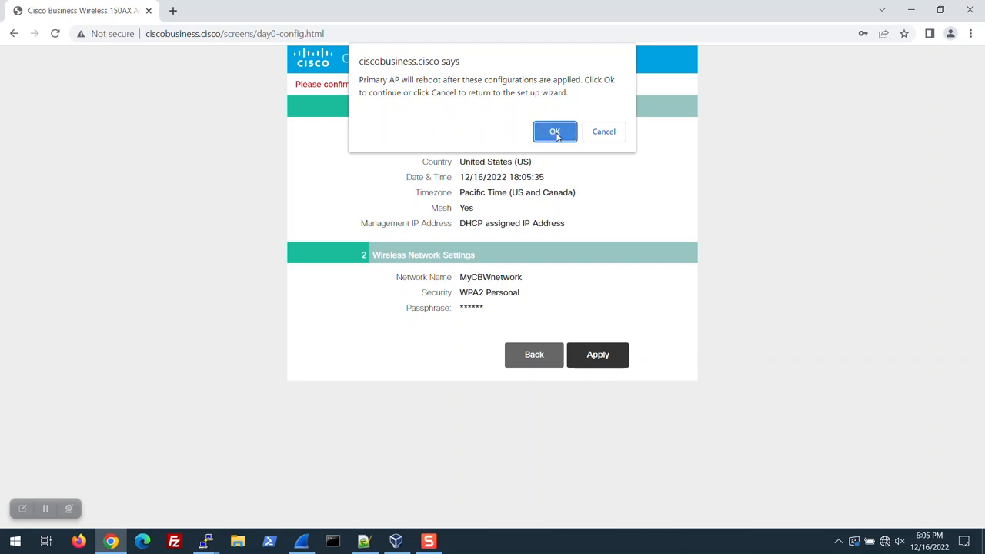
left_click(554, 132)
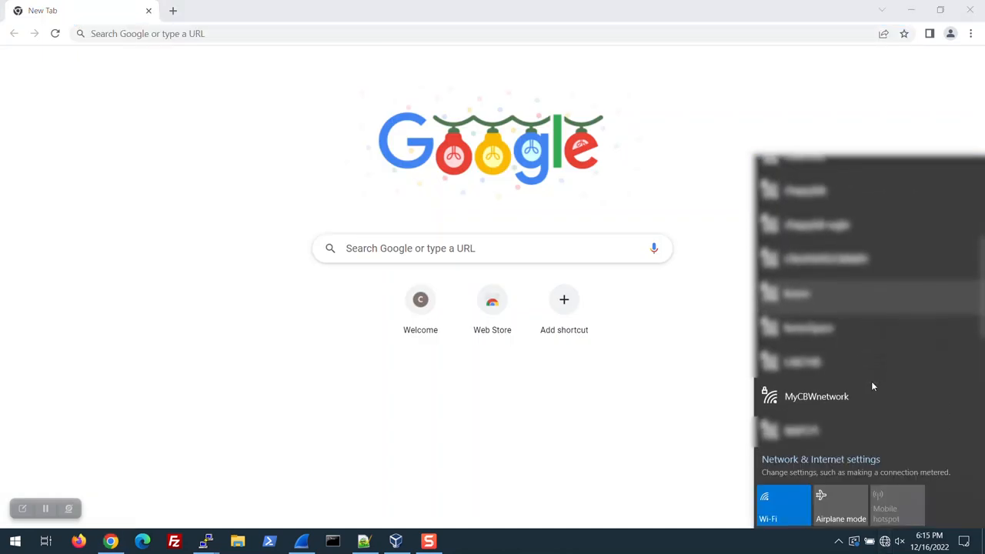
- Join the laptop to MyCBWnetwork and browse to ciscobusiness.cisco
left_click(817, 396)
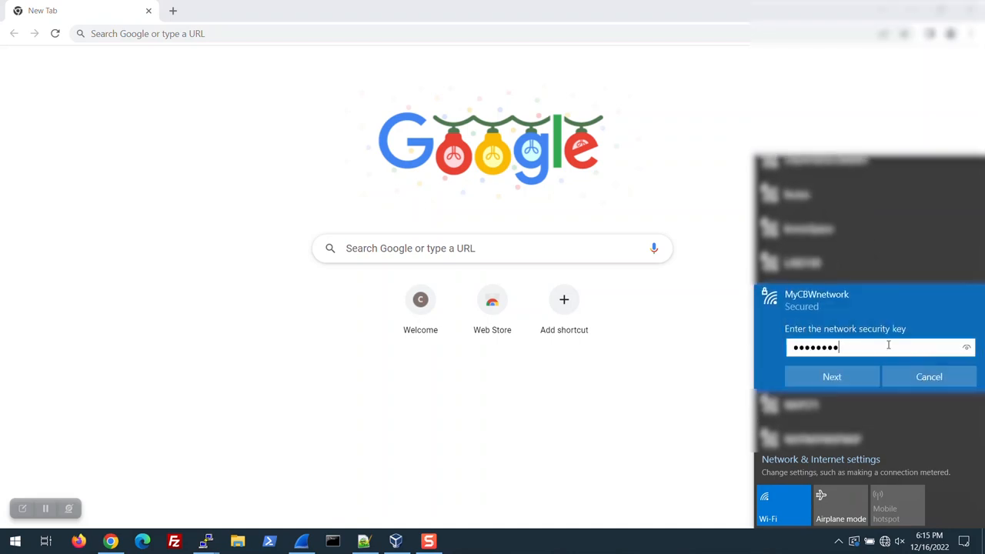
left_click(831, 375)
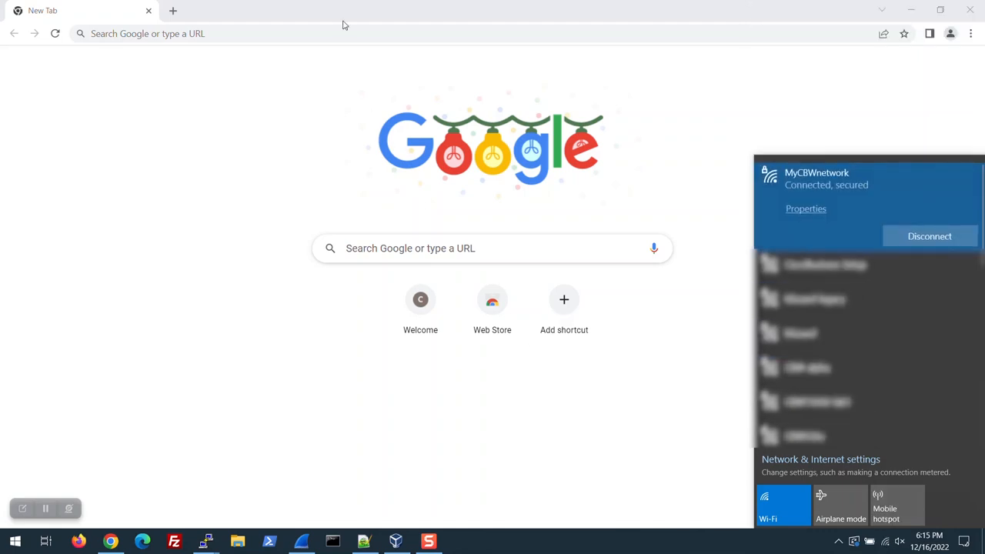
type("ciscobusiness.cisco")
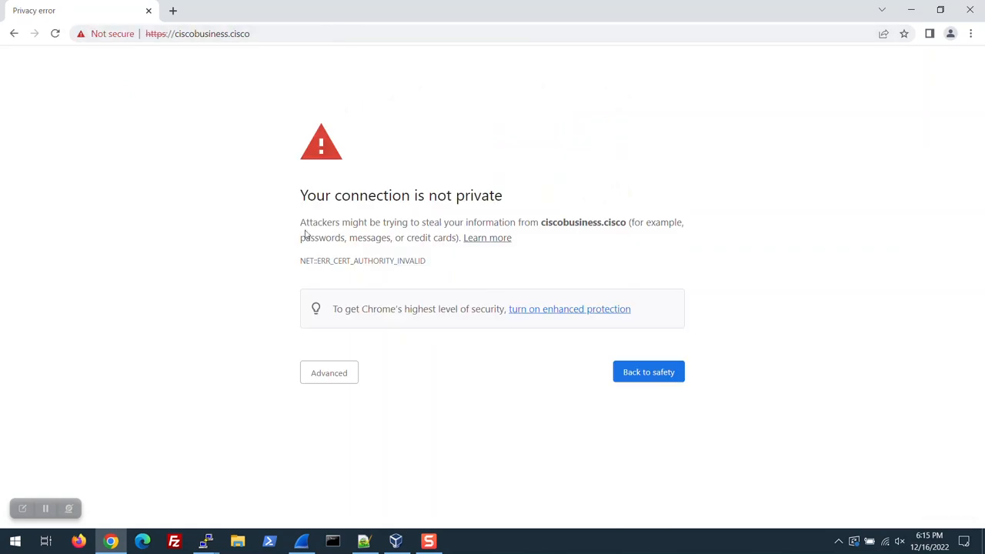
mouse_move(334, 419)
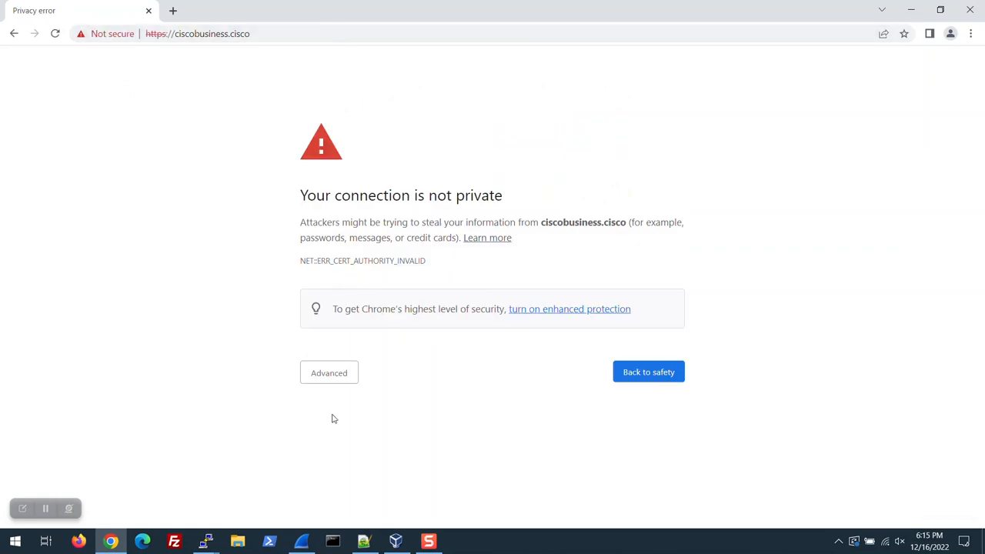
mouse_move(445, 391)
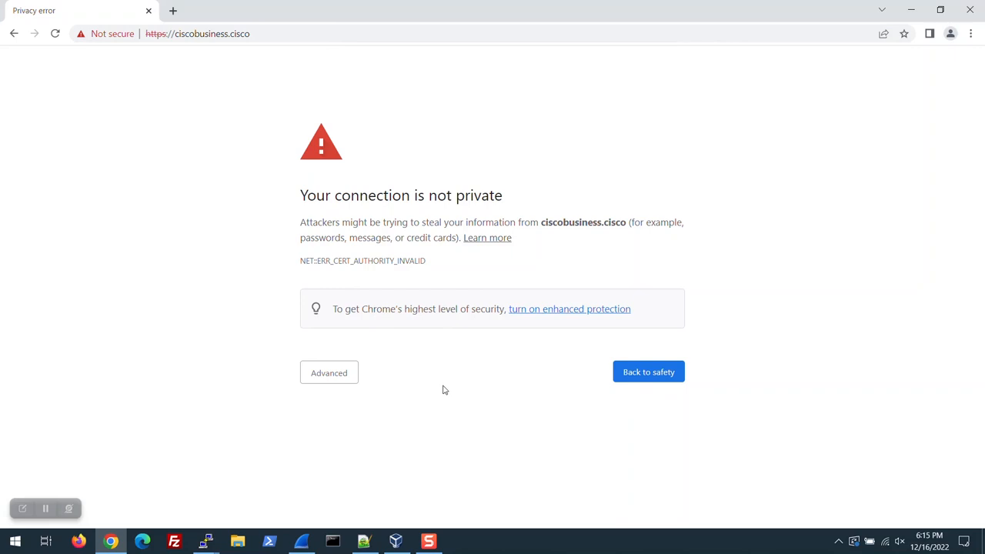
mouse_move(415, 411)
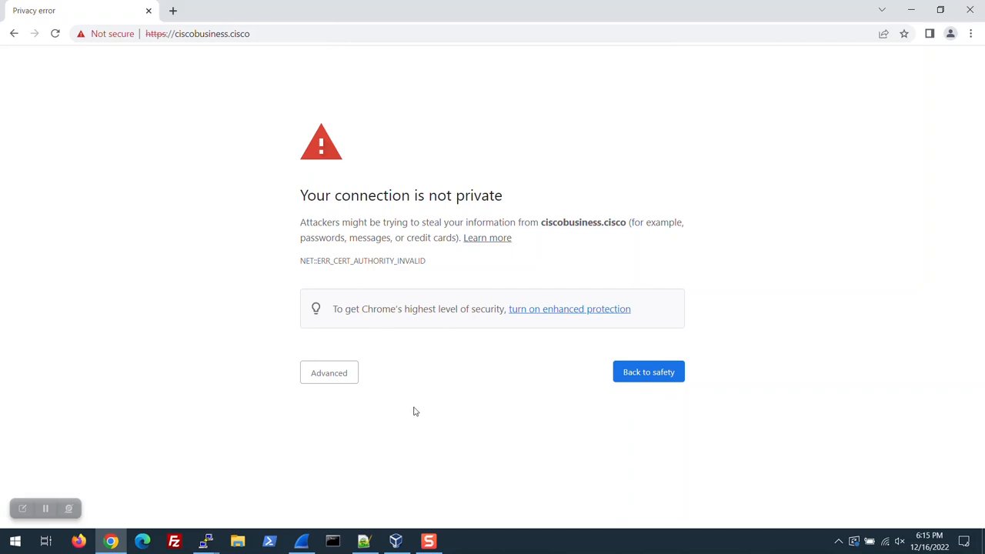
- Proceed past the certificate warning to ciscobusiness.cisco (unsafe)
left_click(329, 373)
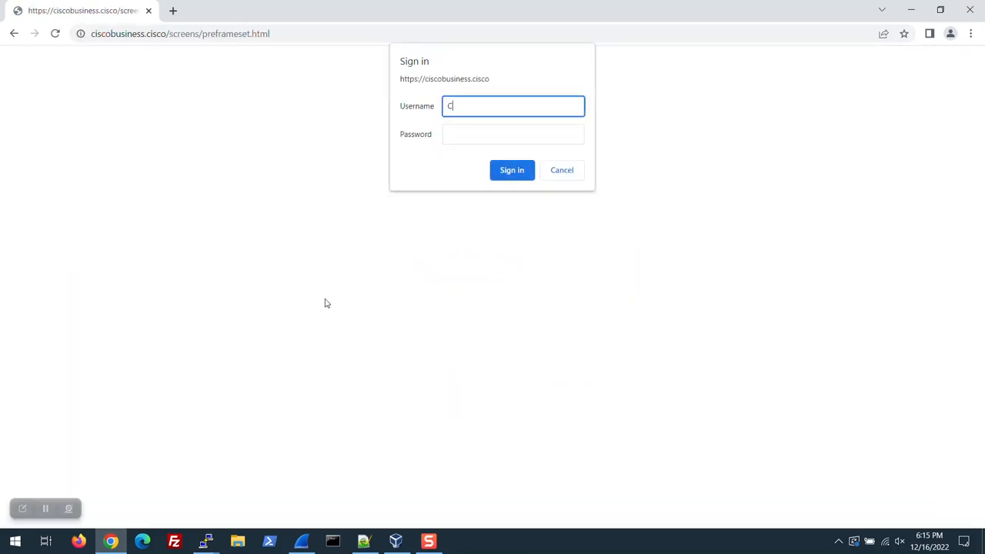
- Sign in to the CBWprimary access point's web interface
left_click(511, 170)
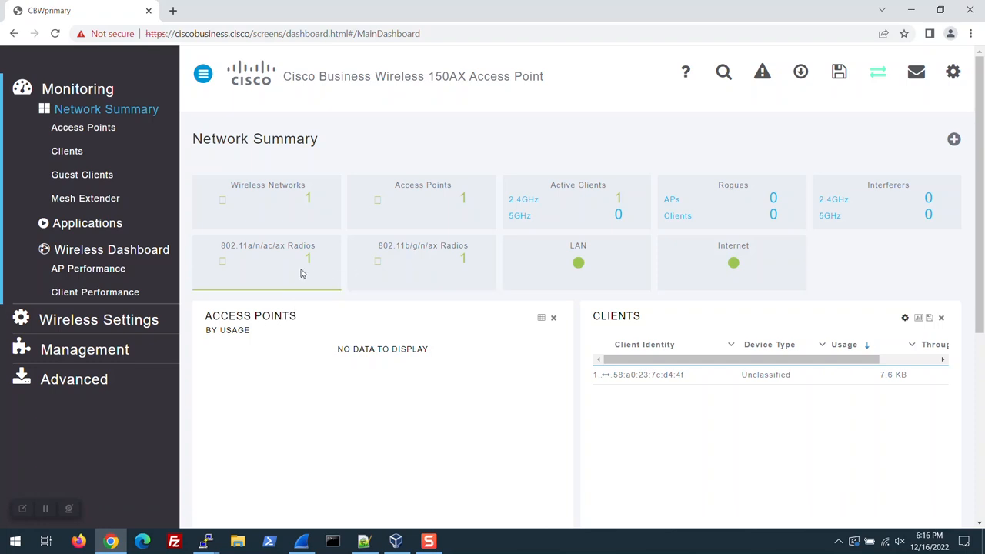
mouse_move(292, 352)
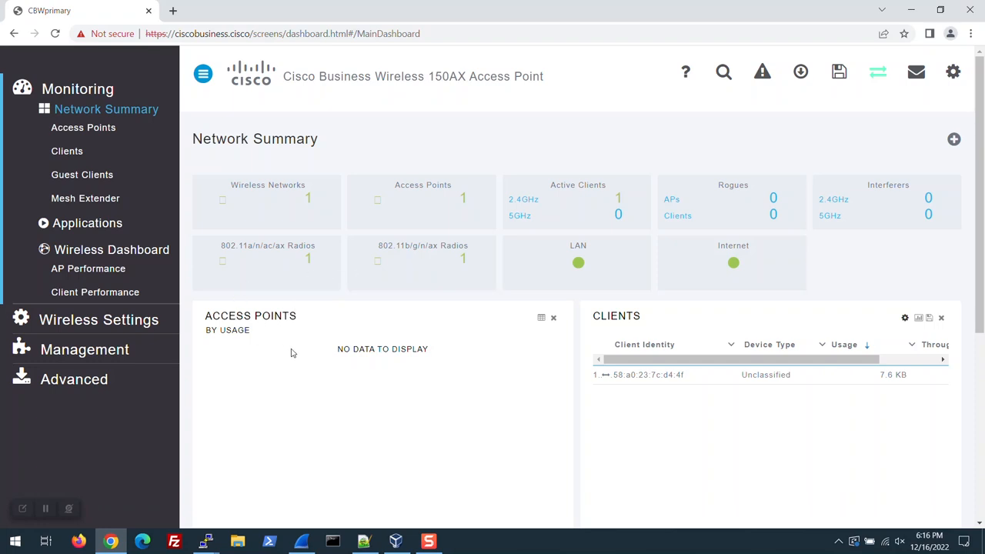
mouse_move(214, 327)
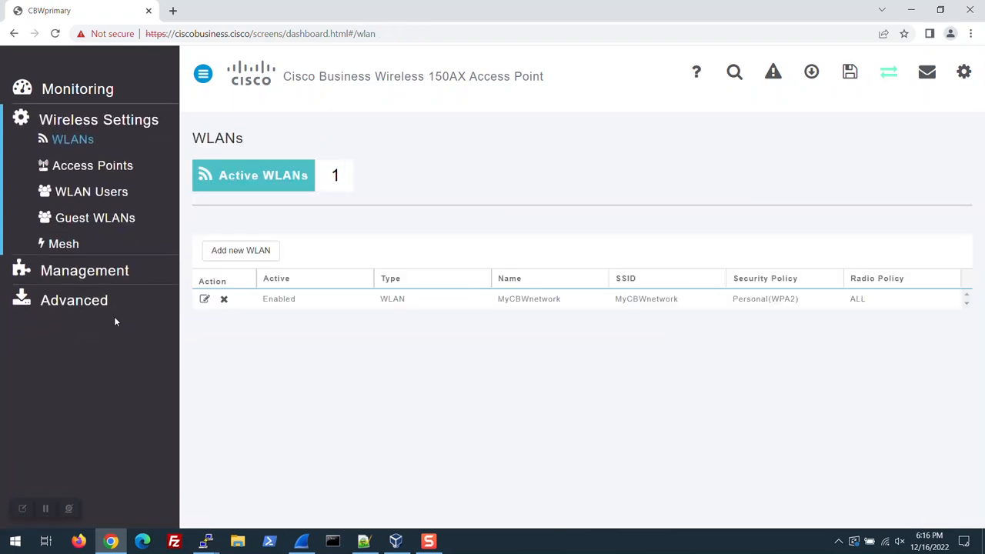
- Show the Local MAC Addresses list under WLAN Users
left_click(91, 191)
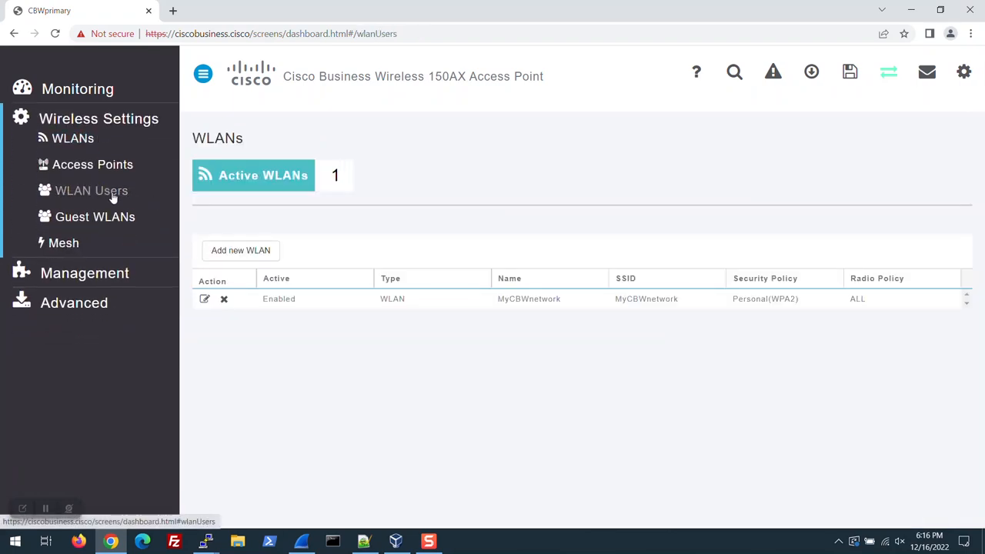
left_click(91, 190)
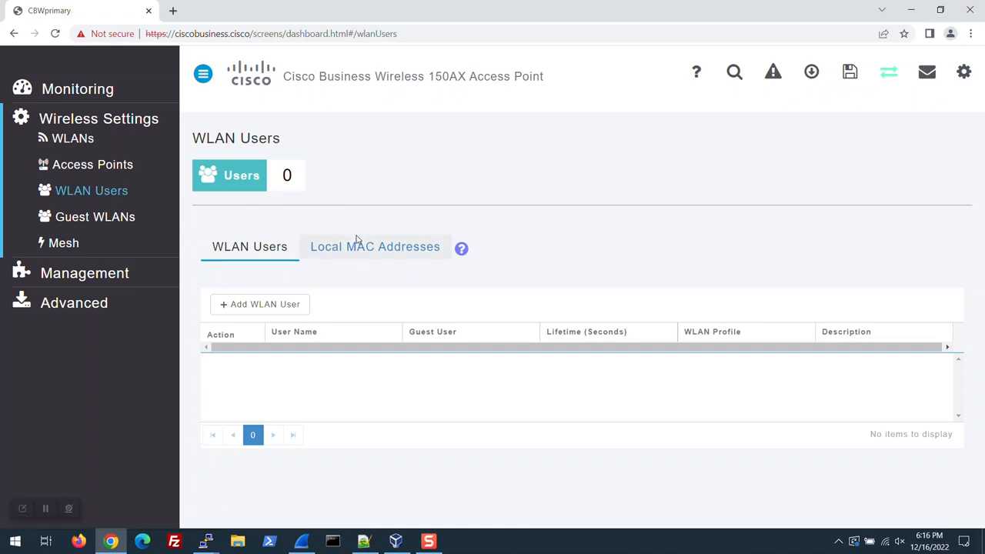
left_click(376, 246)
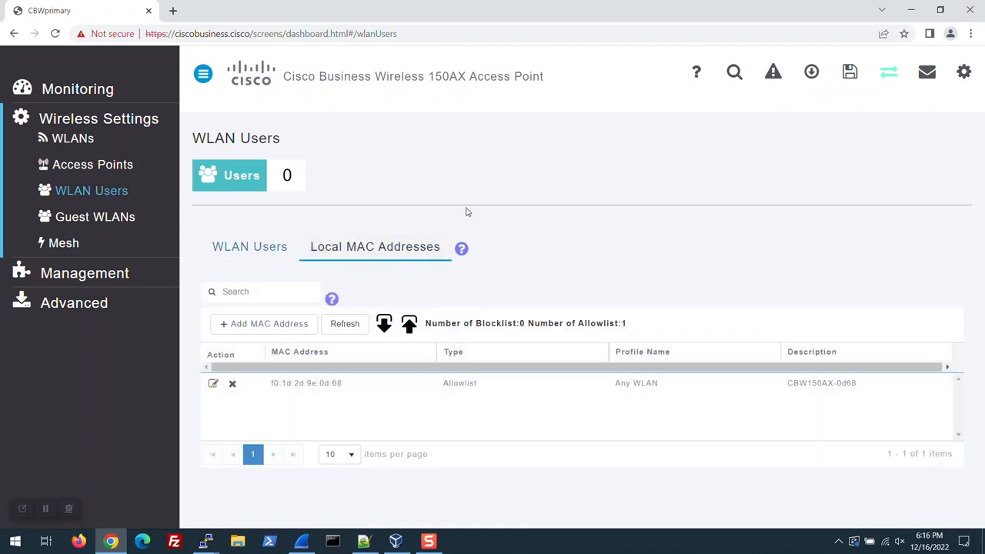
mouse_move(462, 209)
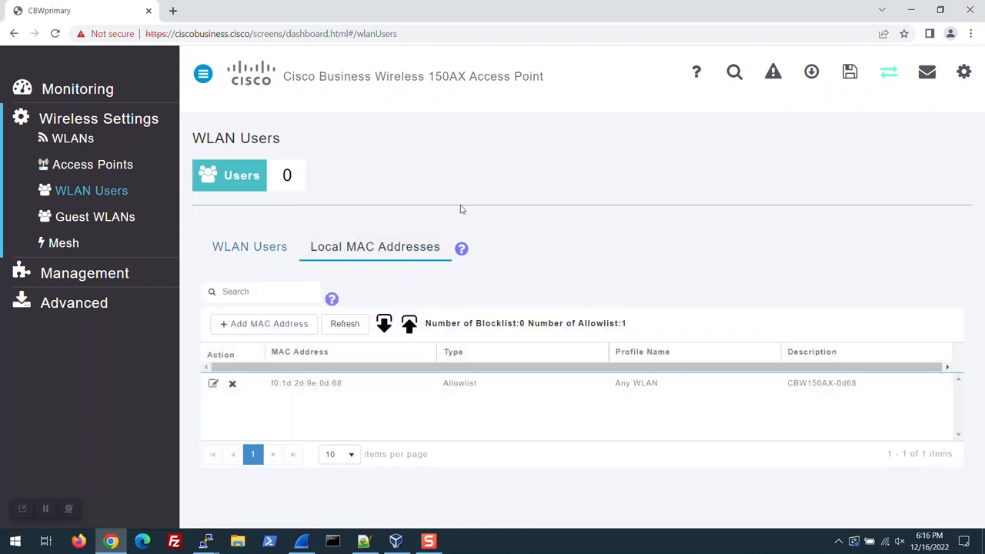
mouse_move(386, 220)
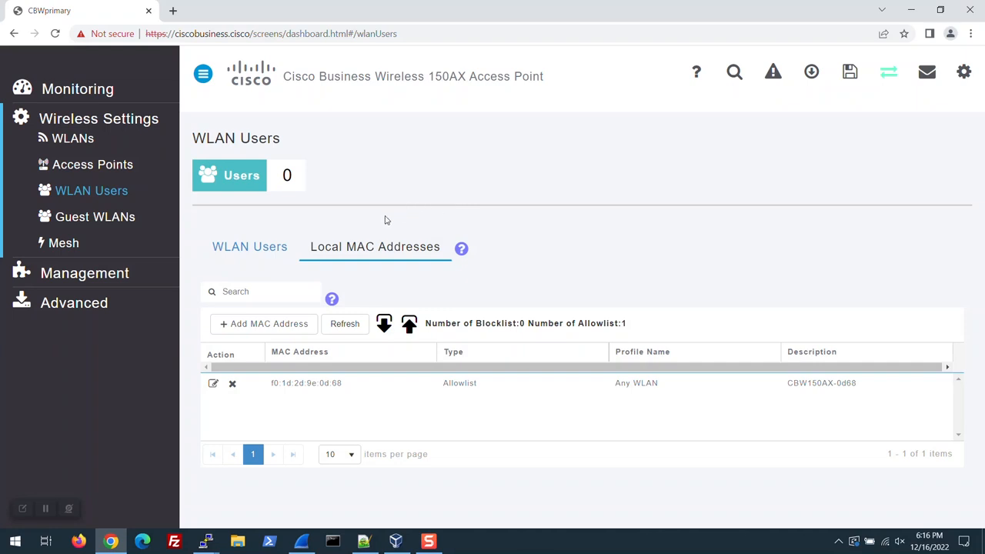
- Allowlist MAC F0:1D:2D:9E:2B:04 described MyCBW151AXM for Any WLAN
left_click(263, 323)
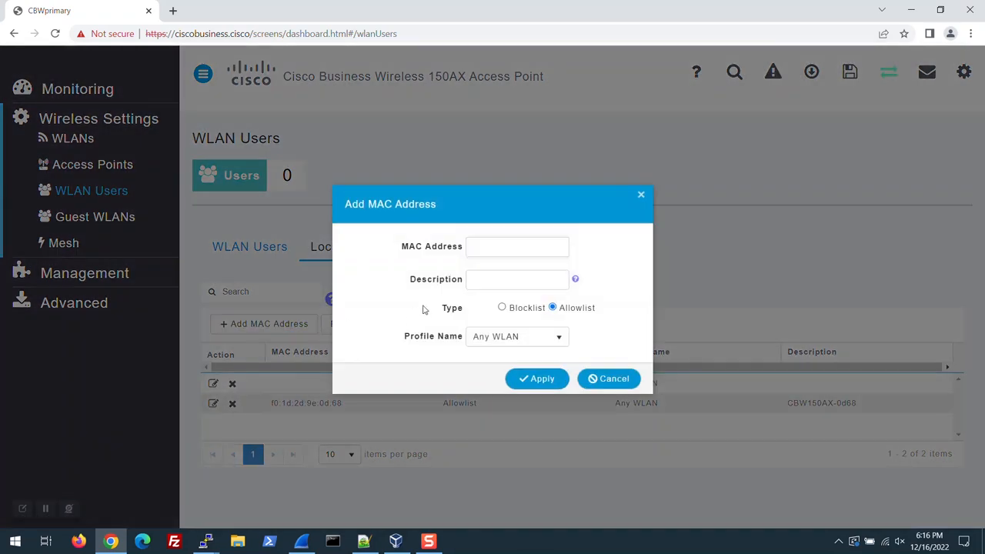
type("F0:1D:2D:9E:2B:04")
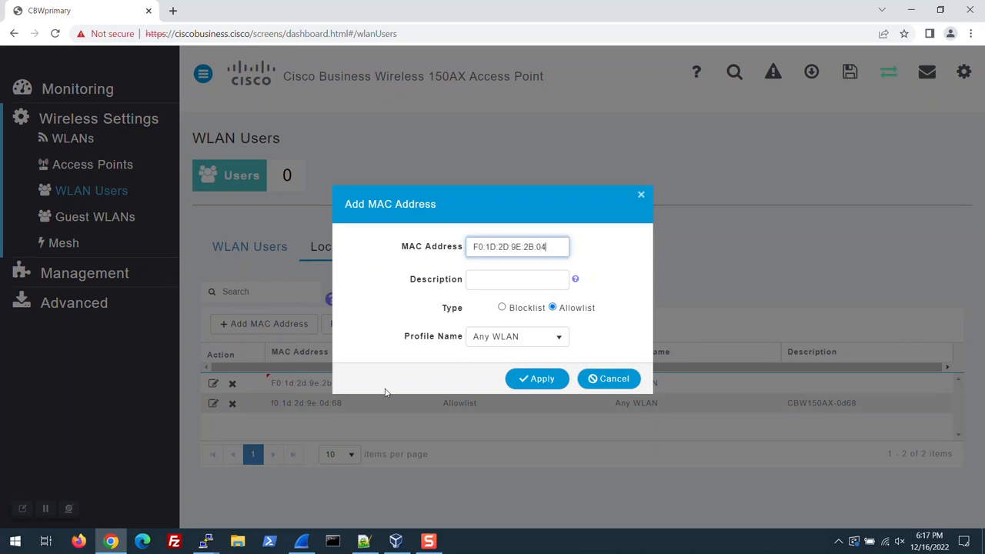
type("MyCBW151")
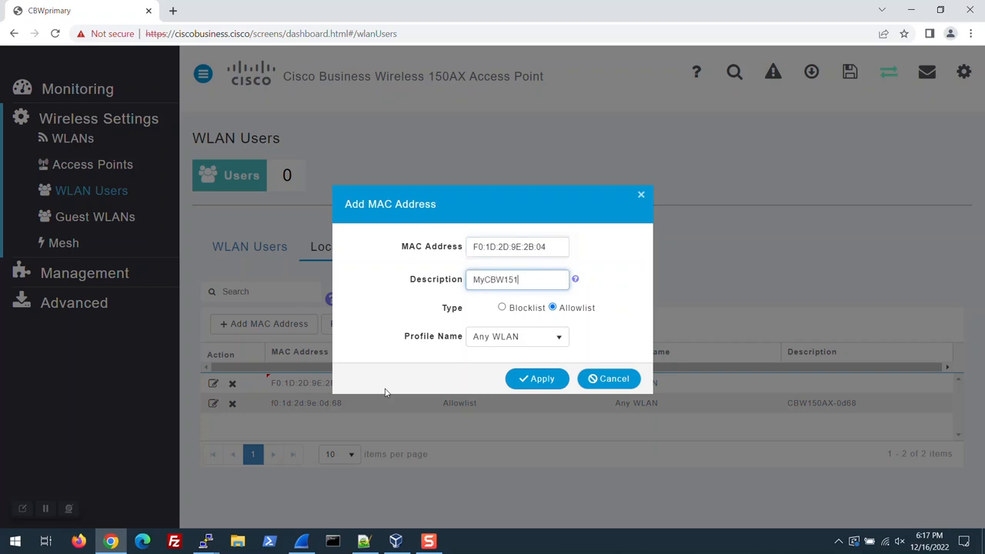
type("AXM")
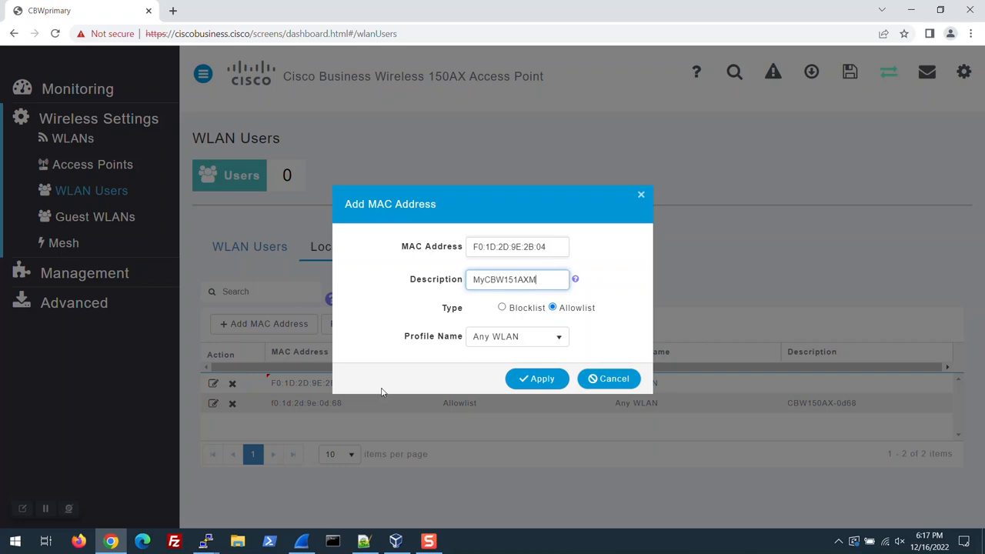
left_click(536, 379)
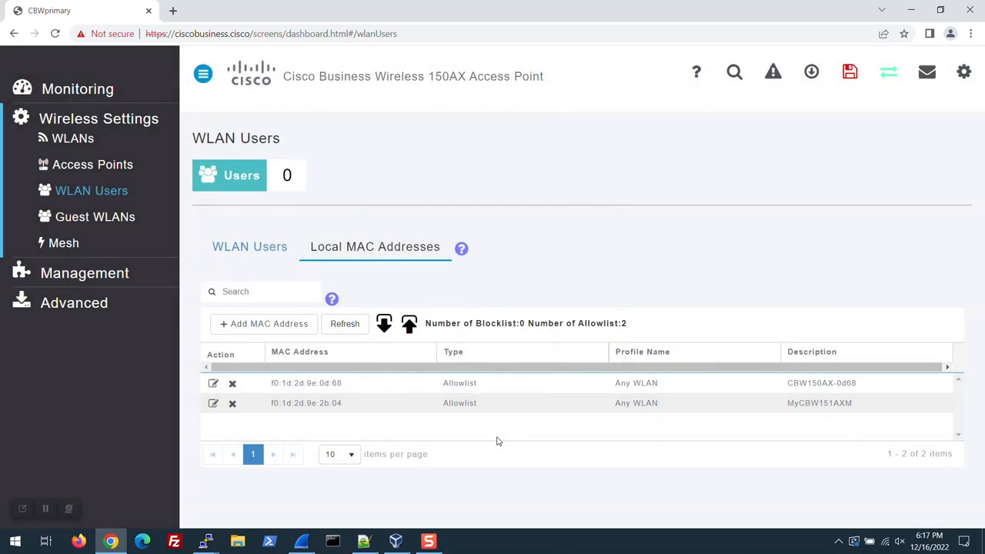
mouse_move(560, 405)
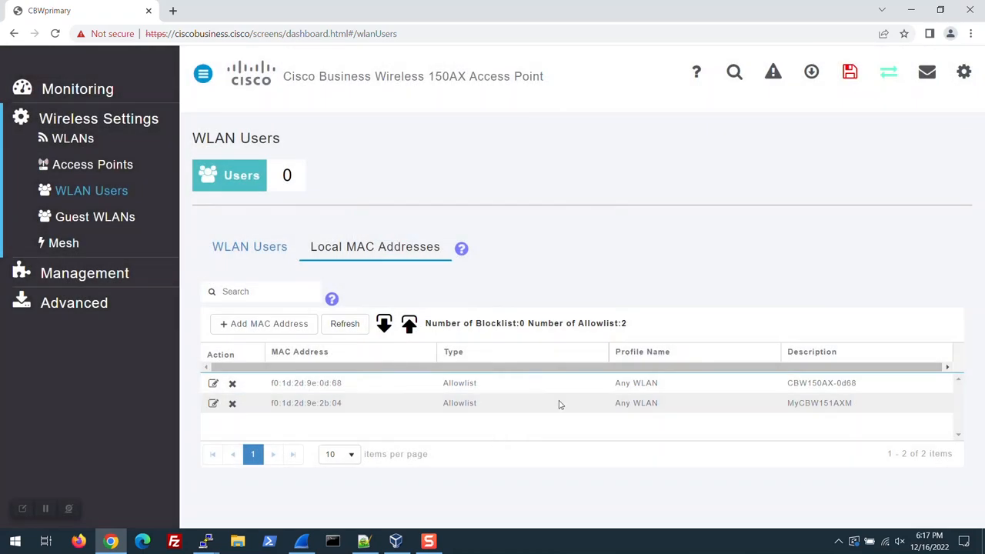
- Save the configuration with both allowlisted MAC entries to flash and confirm
left_click(850, 72)
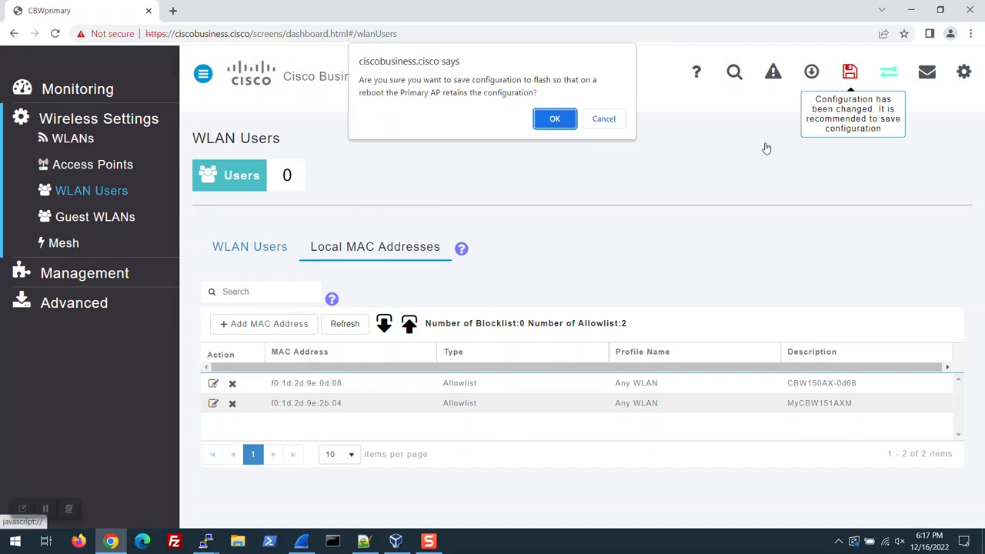
left_click(554, 118)
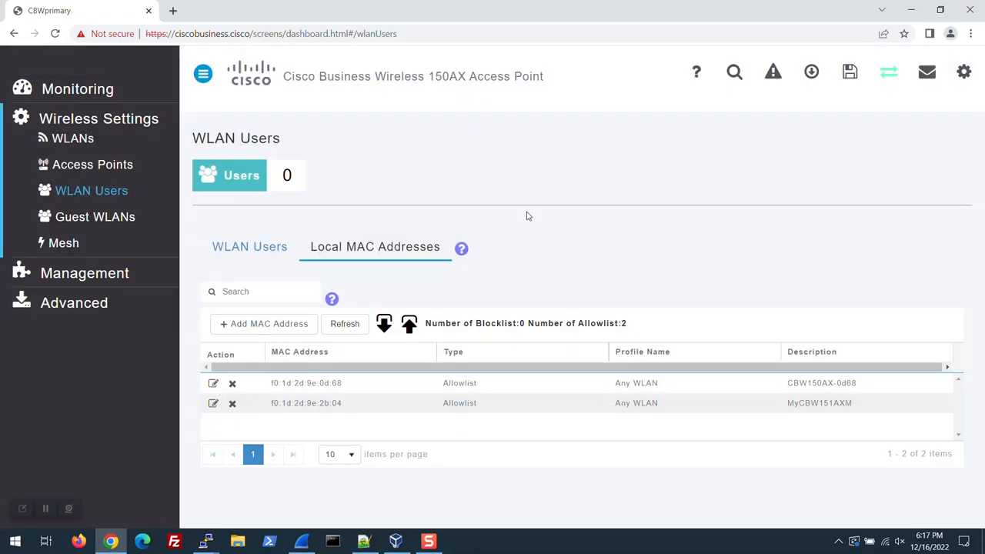
mouse_move(334, 474)
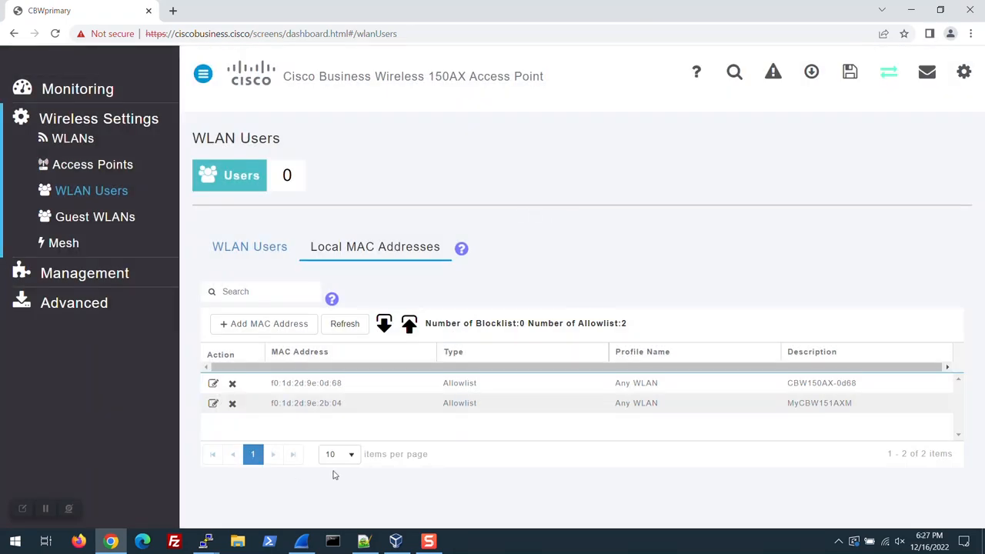
- Show the Access Points list with primary AP and mesh extender APF01D-2D9E-2B04 joined
left_click(77, 87)
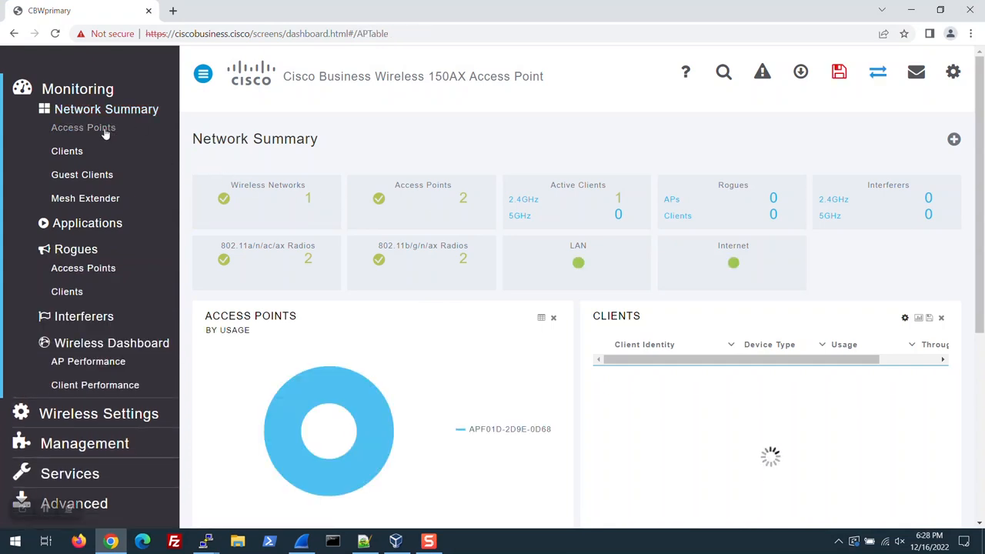
left_click(83, 126)
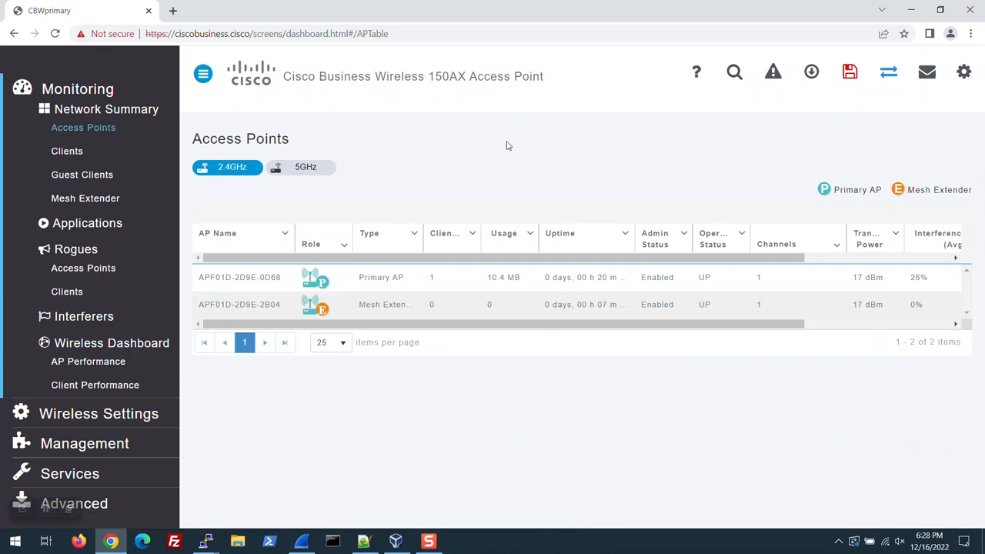
mouse_move(478, 138)
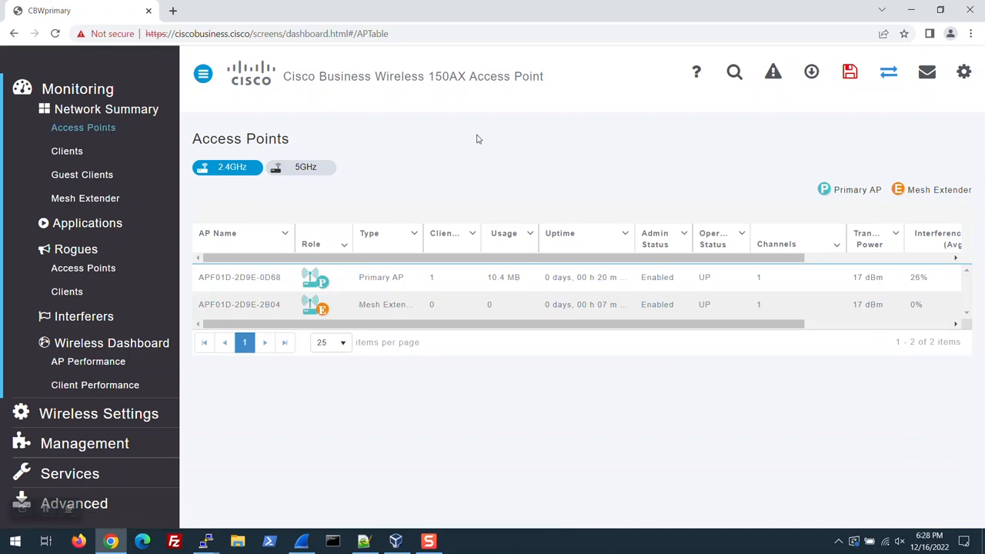
mouse_move(324, 310)
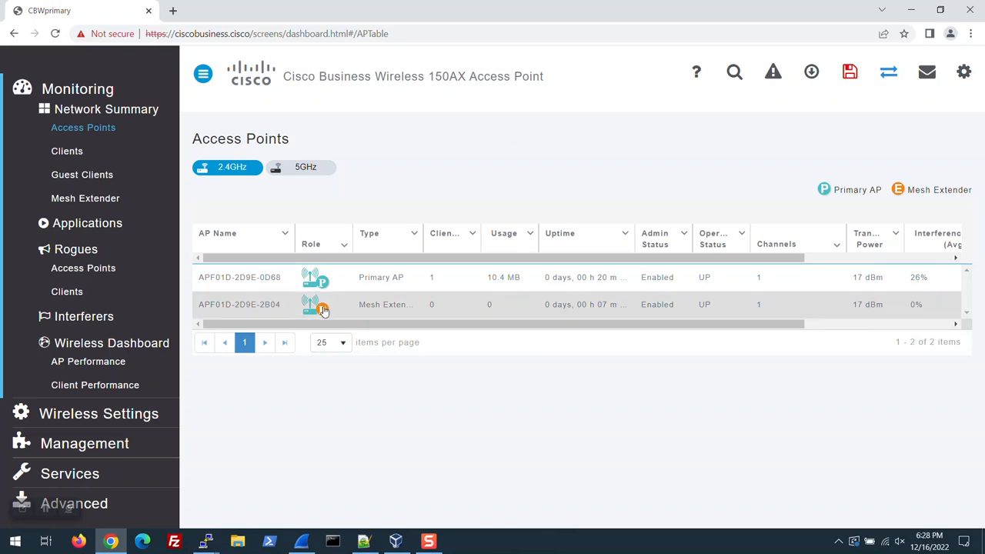